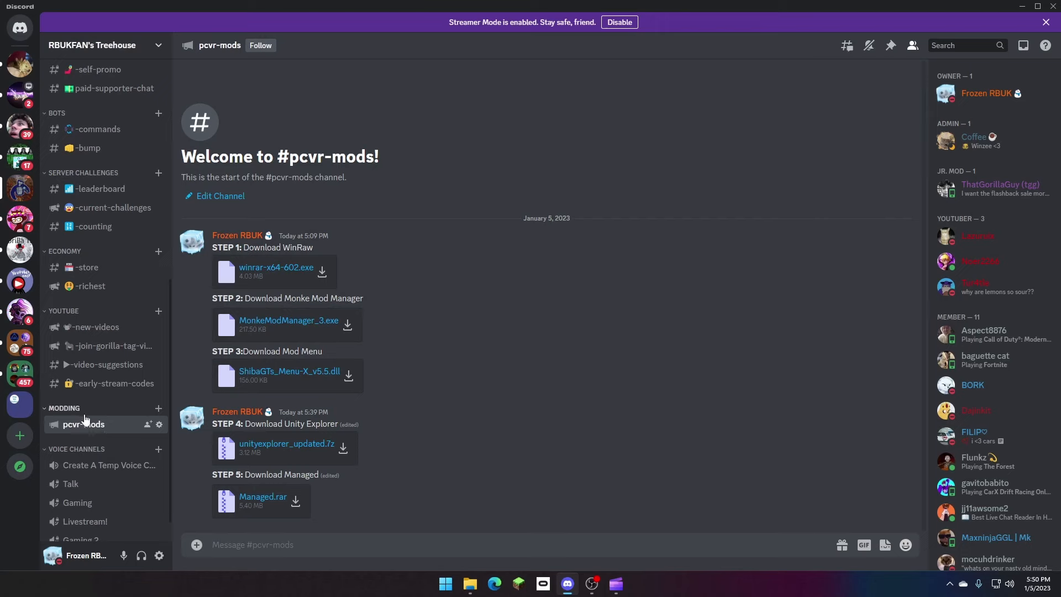
pyautogui.moveTo(117, 345)
pyautogui.write('monke')
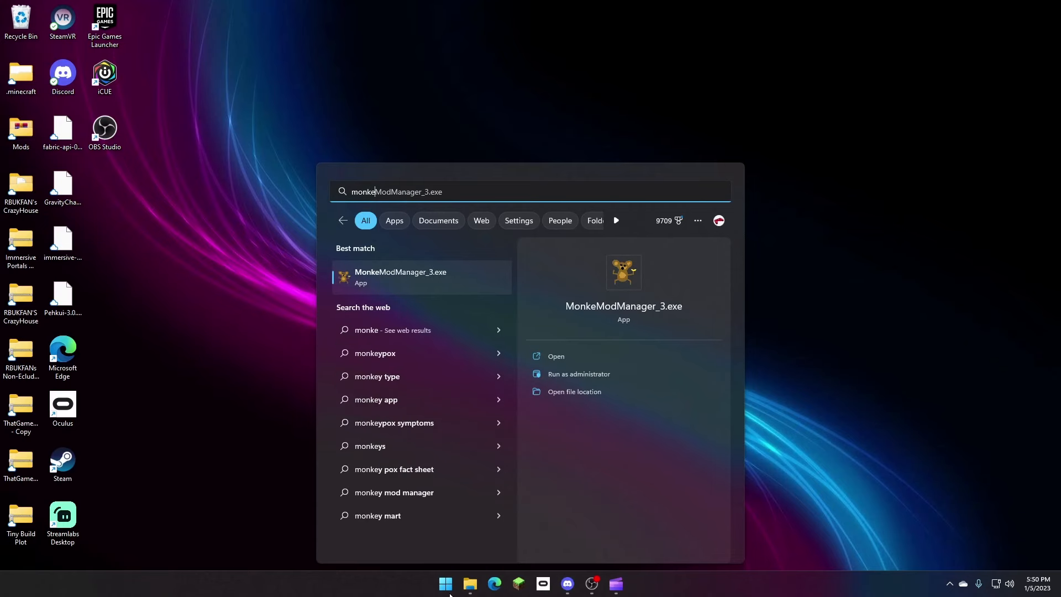
# Tick Haunted Mod Menu and TMPLoader alongside Gorilla Cosmetics, then show the Utilities tools.
pyautogui.click(400, 276)
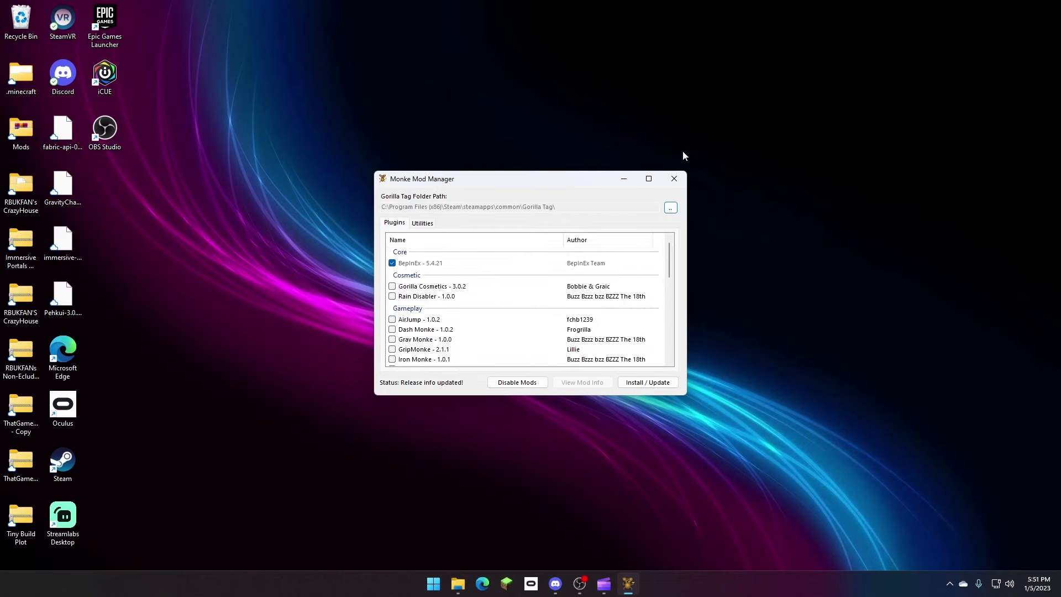
pyautogui.click(647, 179)
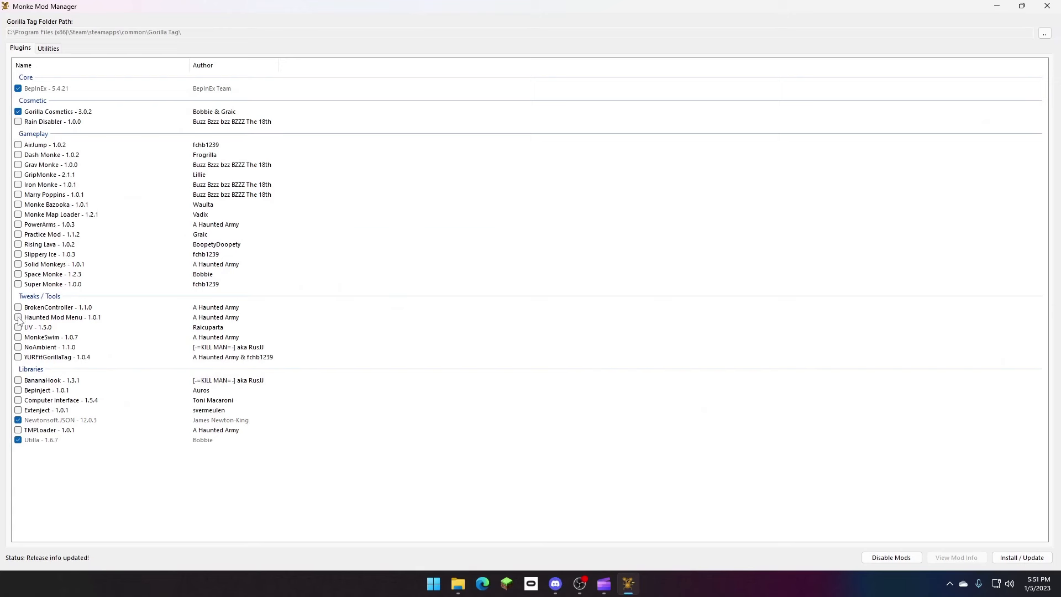
pyautogui.click(17, 317)
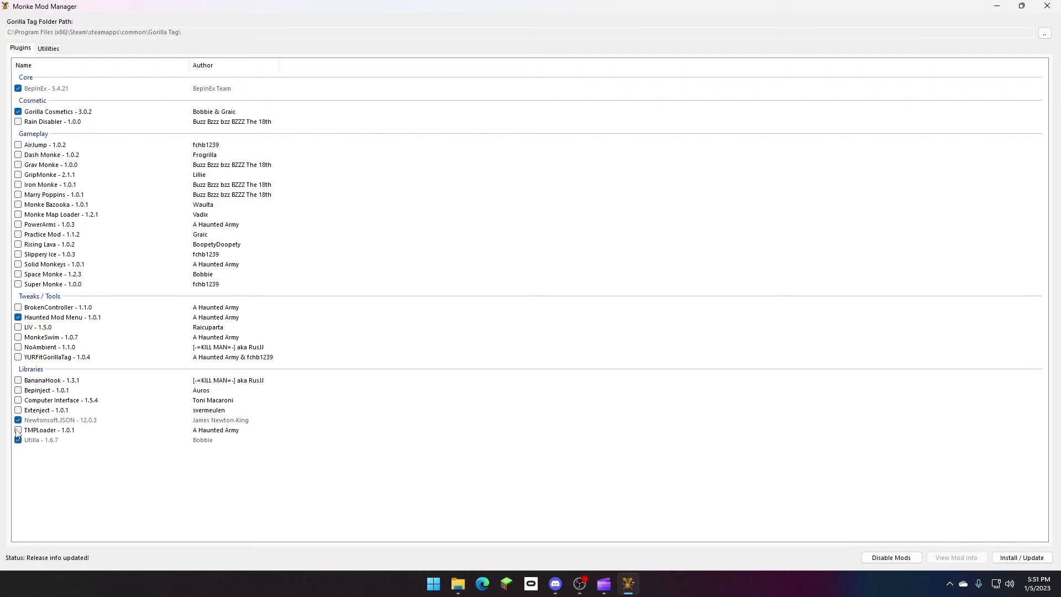
pyautogui.click(17, 429)
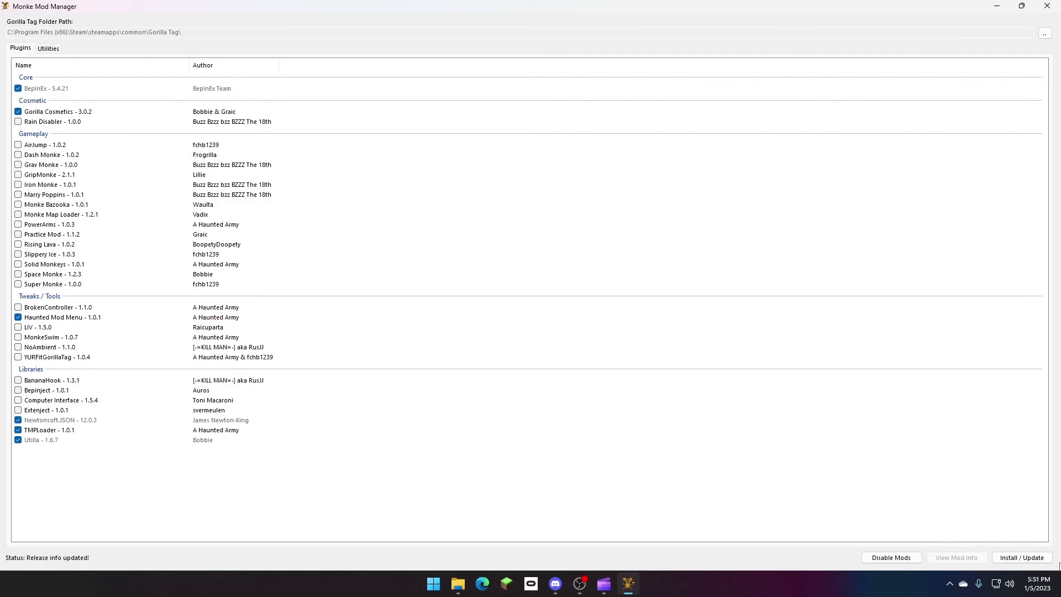
pyautogui.moveTo(389, 213)
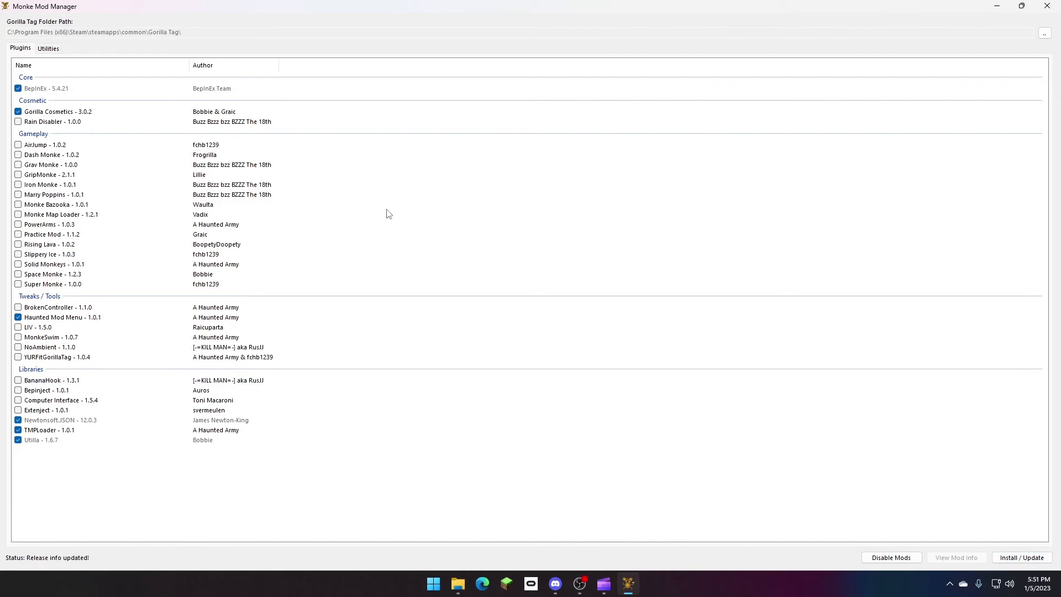
pyautogui.click(39, 49)
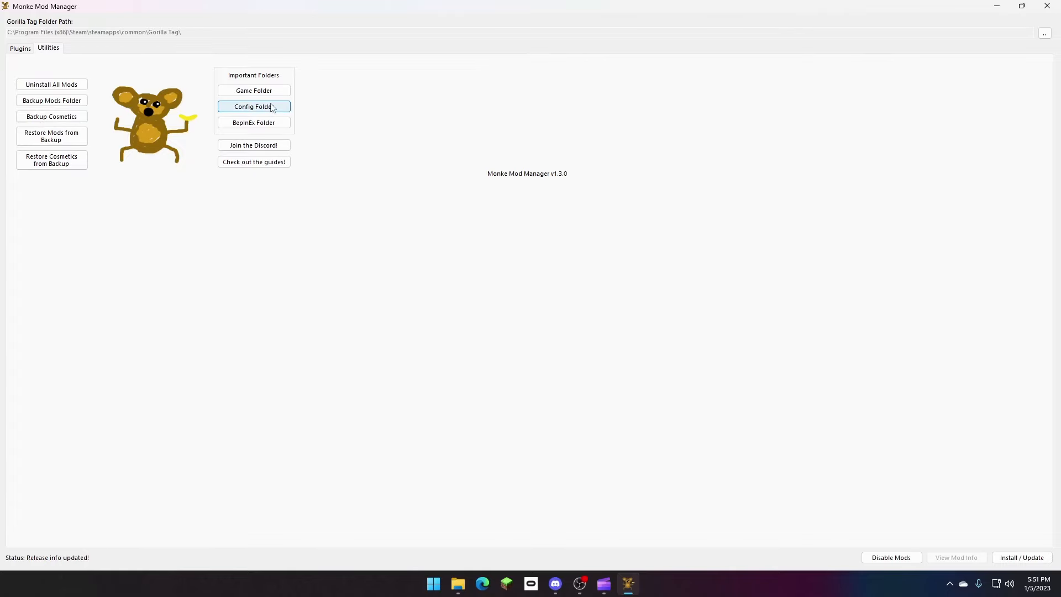
# Open the Gorilla Tag game folder from Utilities, then go to Downloads.
pyautogui.click(253, 90)
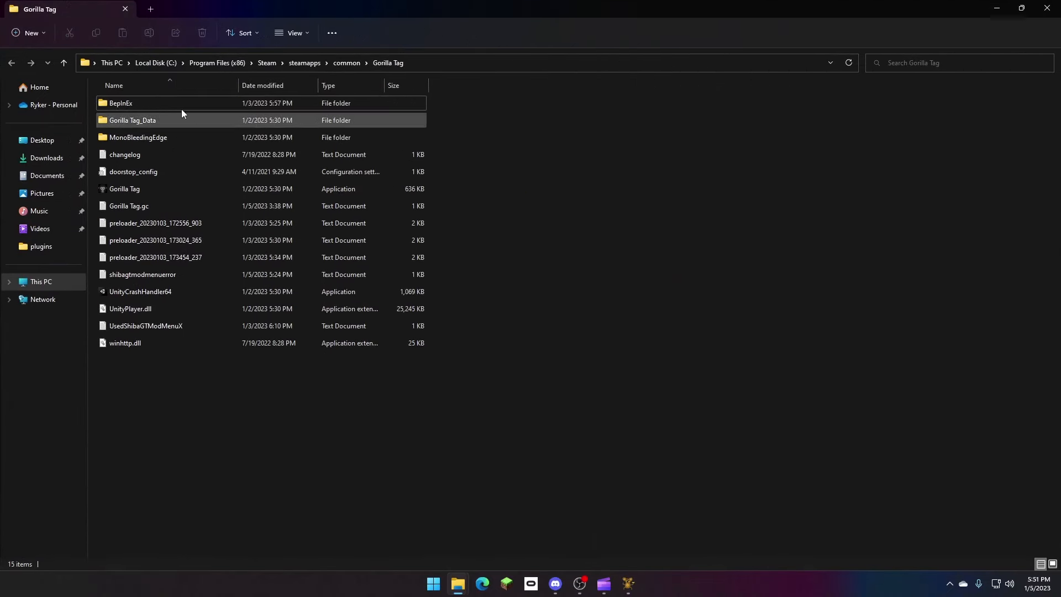
pyautogui.click(121, 103)
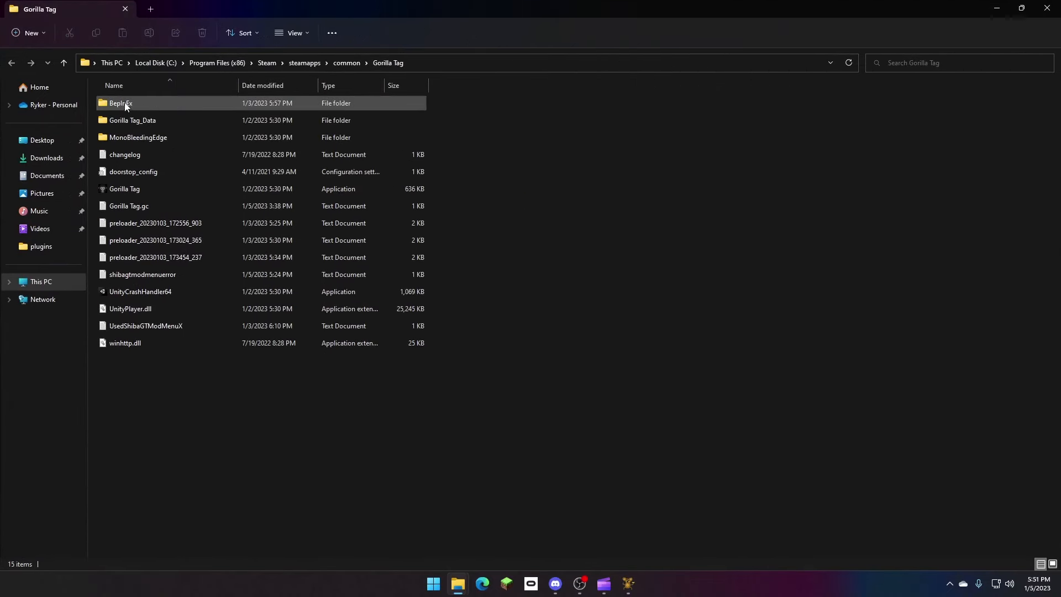
pyautogui.moveTo(146, 121)
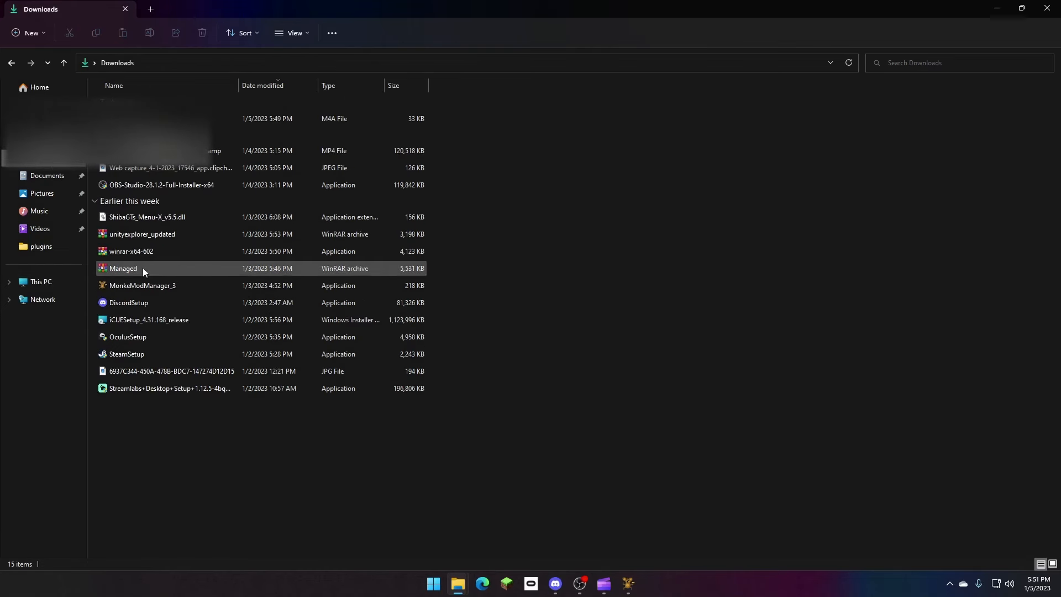
# Open Managed.rar, enter its Managed folder and select all 86 DLL files.
pyautogui.doubleClick(122, 267)
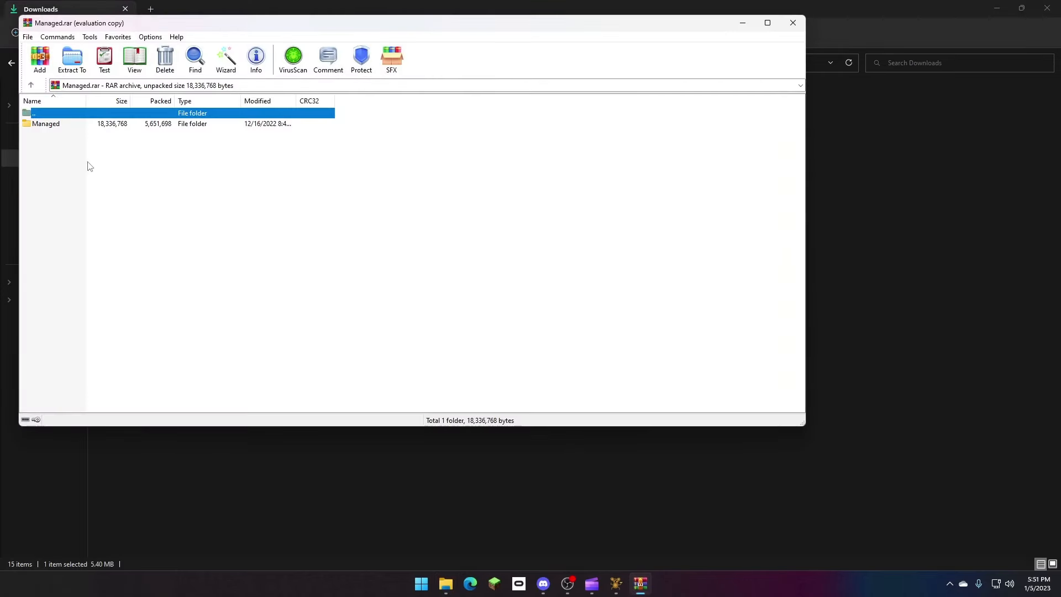
pyautogui.doubleClick(46, 124)
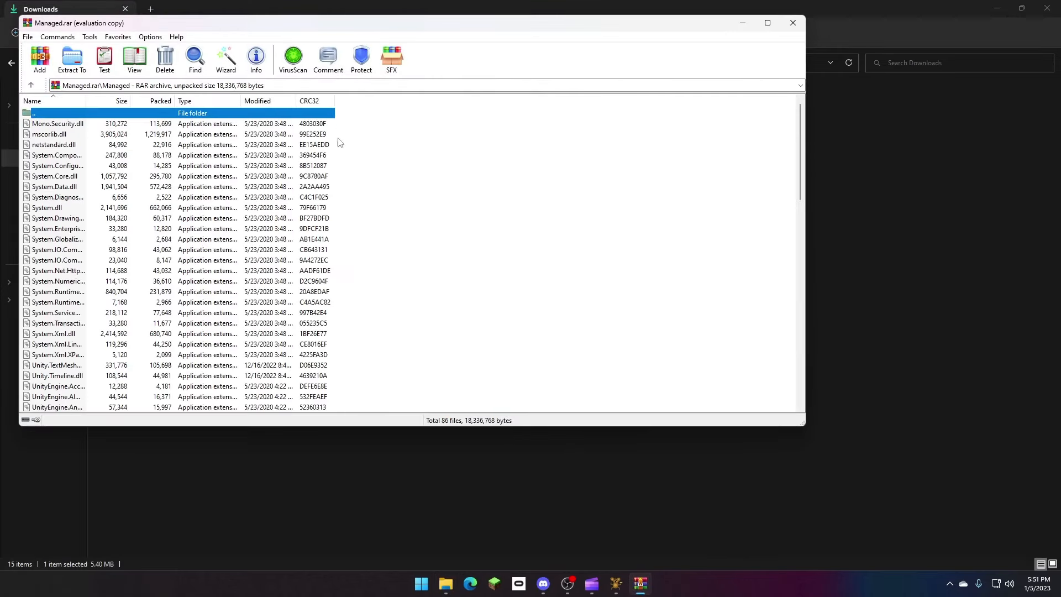
pyautogui.press('ctrl+a')
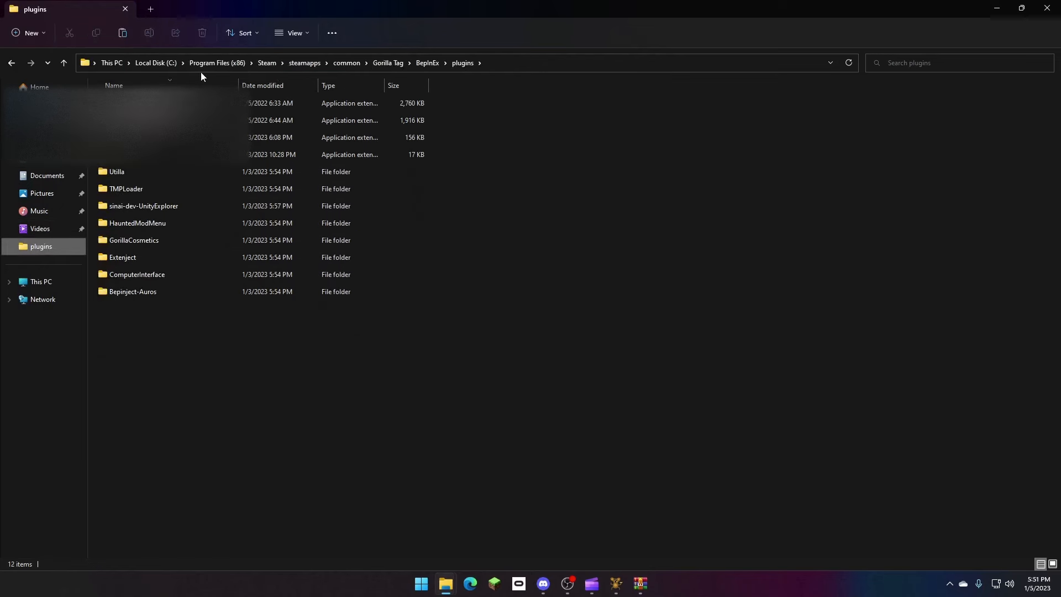
# Paste the 86 archive files into Gorilla Tag_Data\Managed and dismiss the duplicate-names prompt.
pyautogui.click(387, 62)
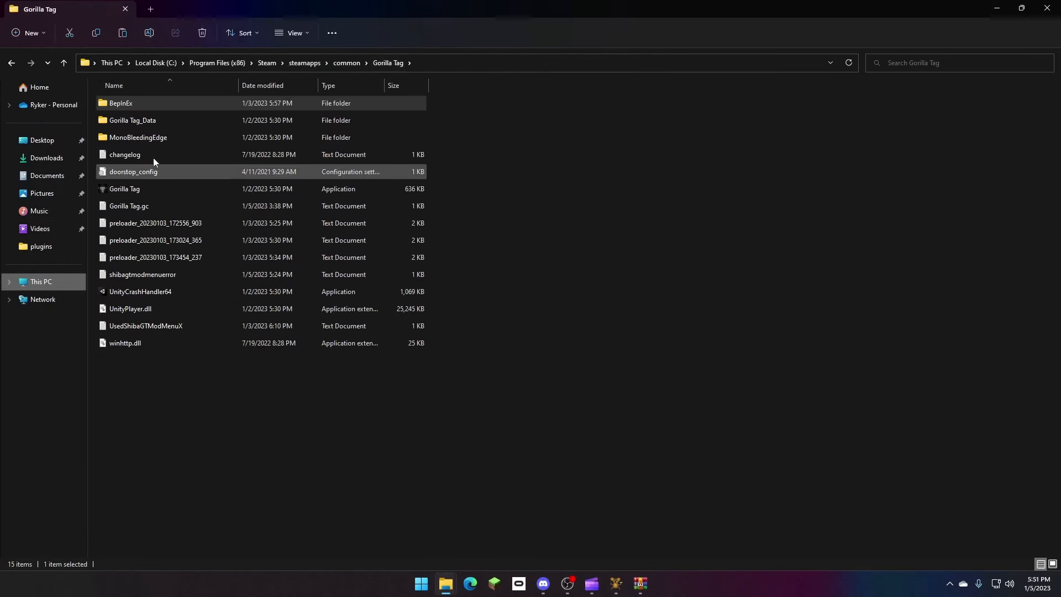
pyautogui.moveTo(153, 124)
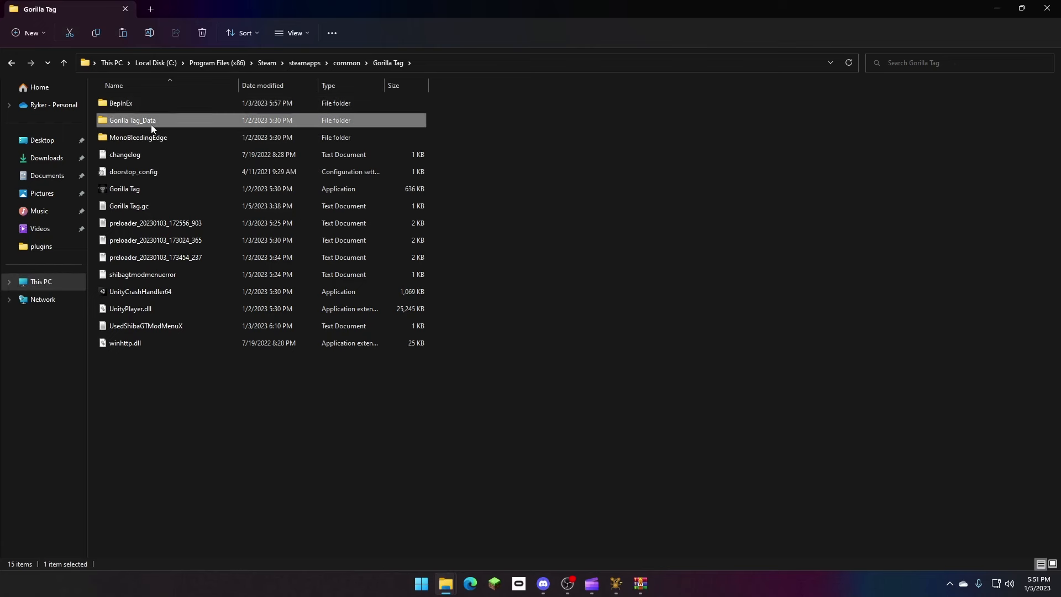
pyautogui.doubleClick(133, 119)
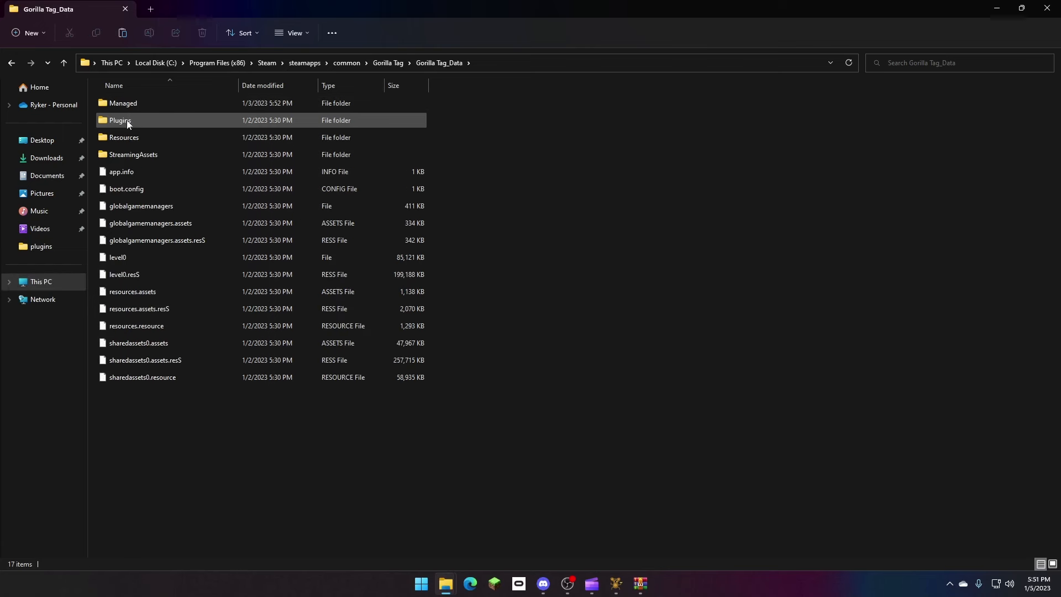
pyautogui.doubleClick(122, 103)
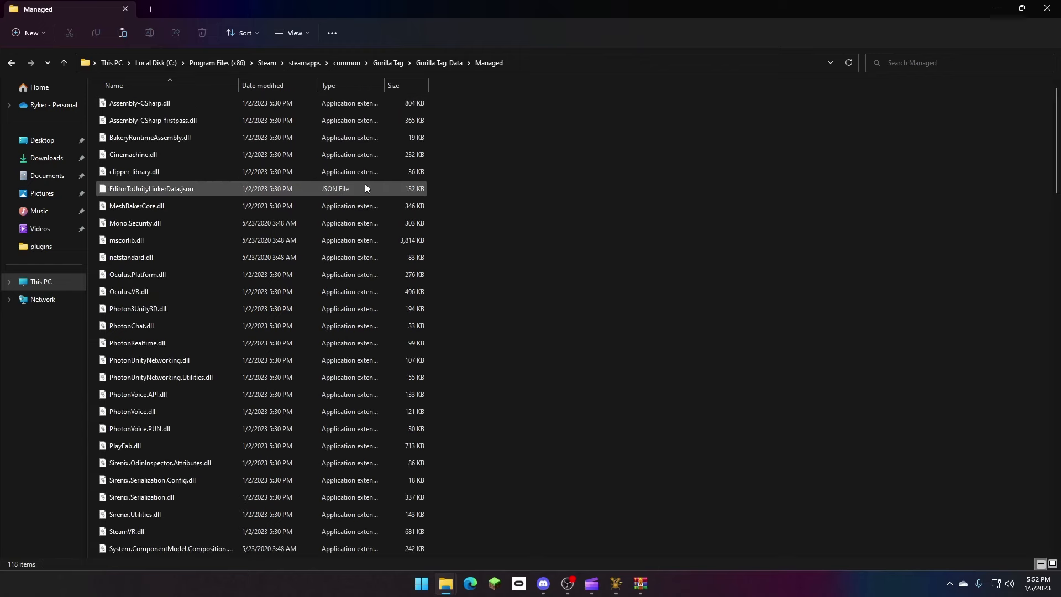
pyautogui.press('ctrl+a')
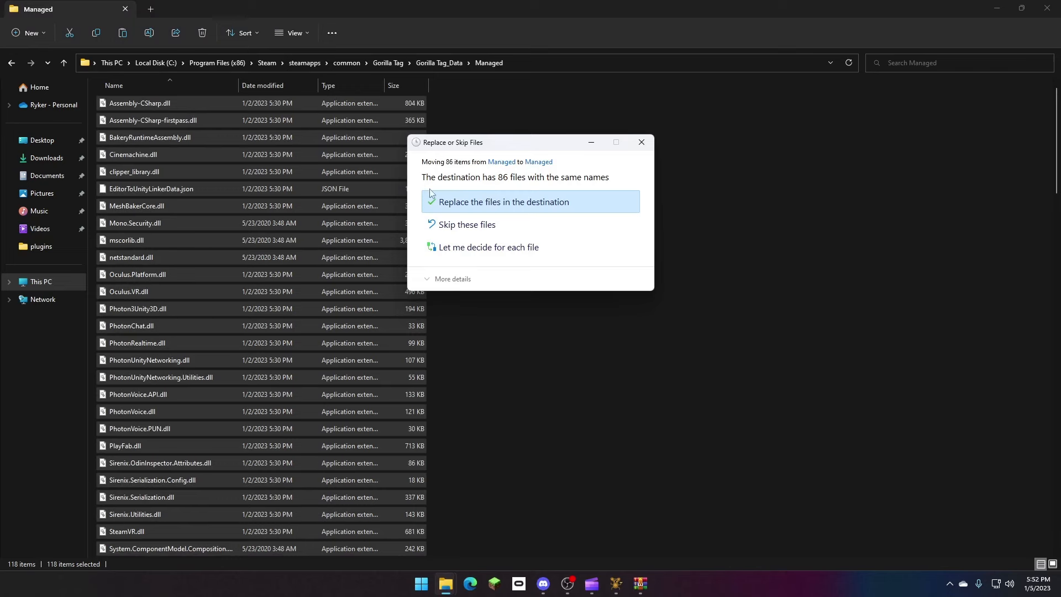
pyautogui.moveTo(641, 143)
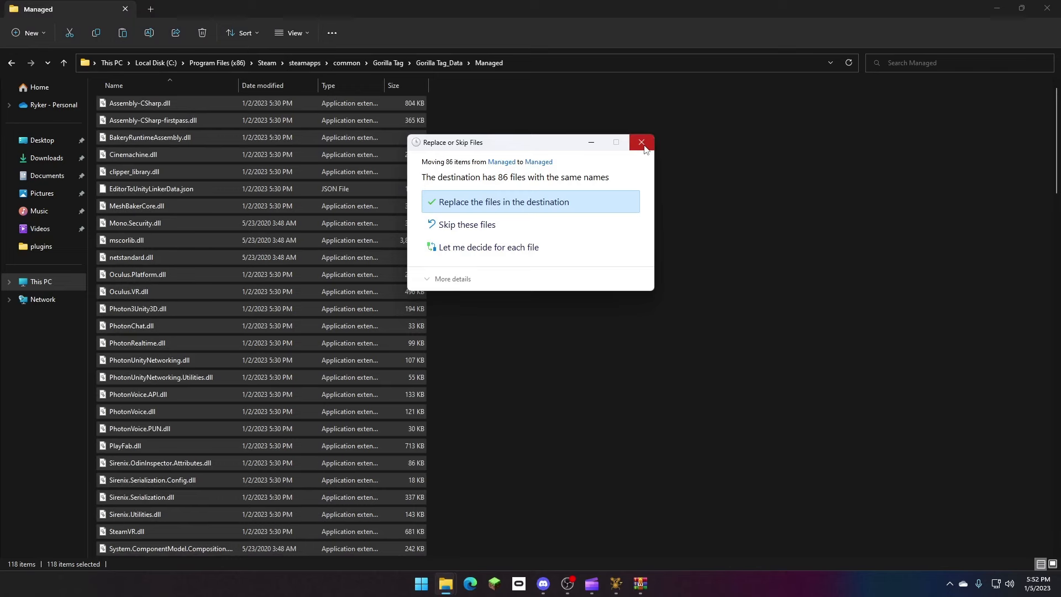
pyautogui.click(641, 142)
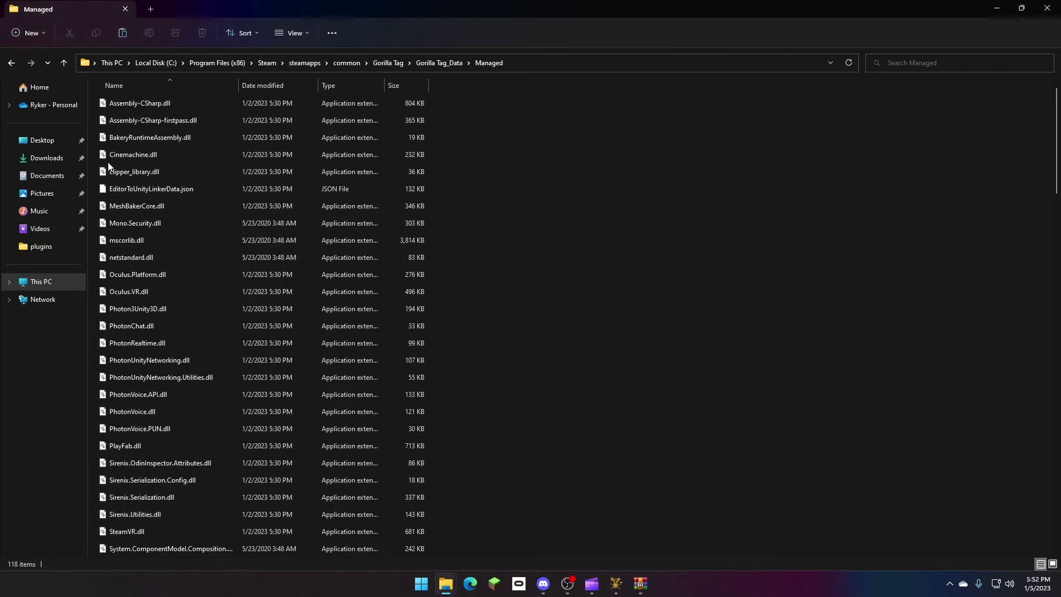
# Open unityexplorer_updated.7z from Downloads and enter its inner Unity Explorer folder.
pyautogui.click(46, 157)
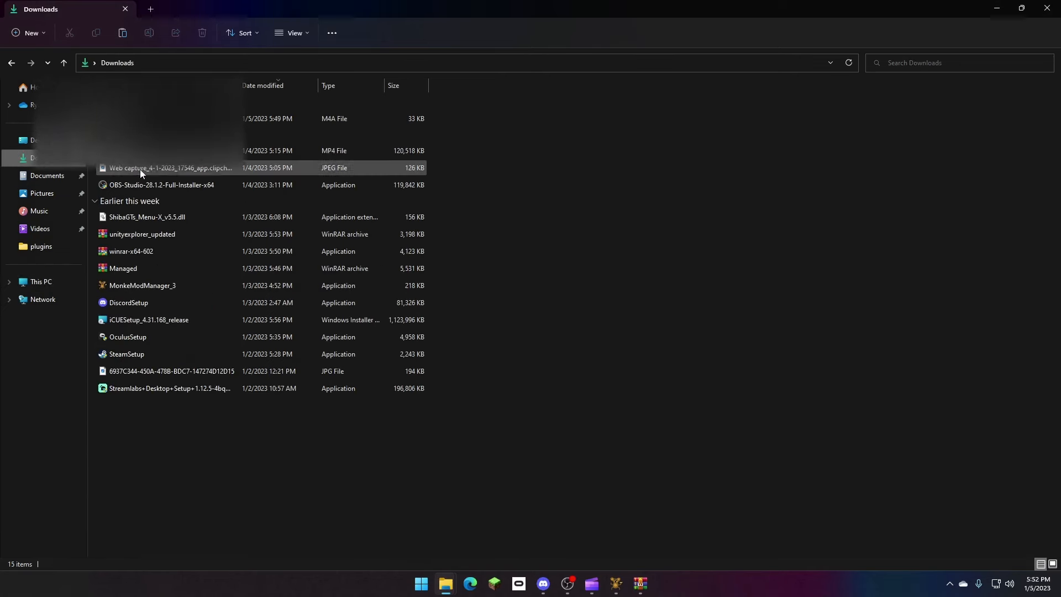
pyautogui.doubleClick(141, 234)
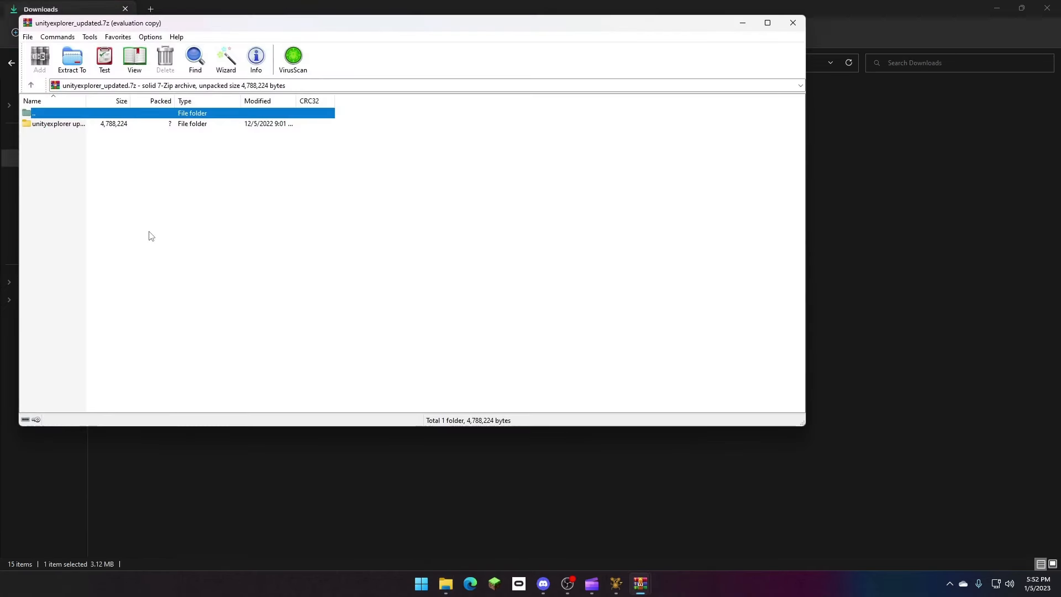
pyautogui.doubleClick(57, 123)
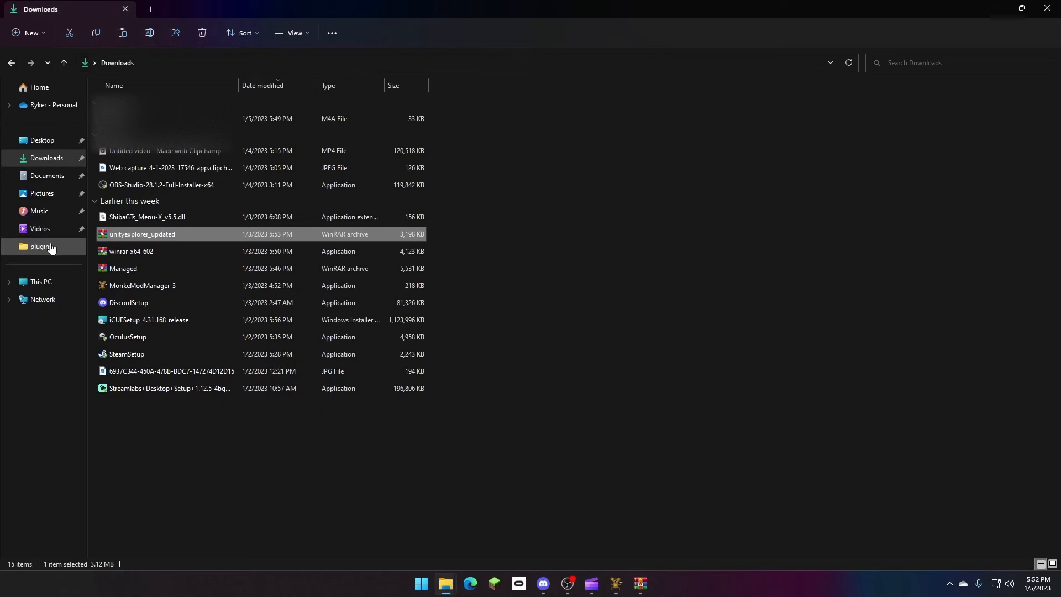
# Navigate from the BepInEx plugins shortcut up to Gorilla Tag, into Gorilla Tag_Data and its Plugins folder.
pyautogui.click(41, 247)
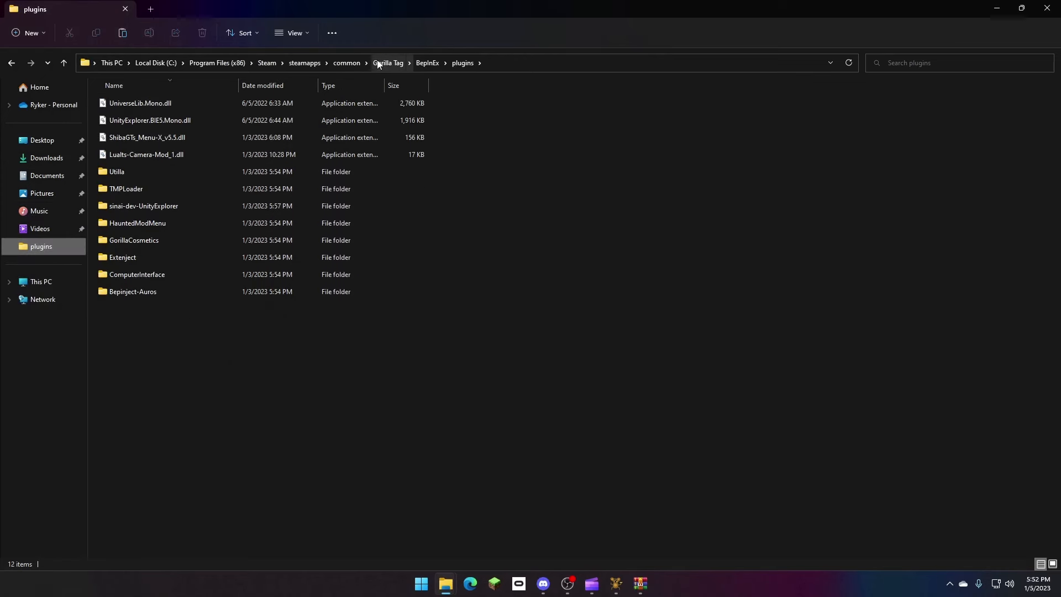
pyautogui.click(386, 63)
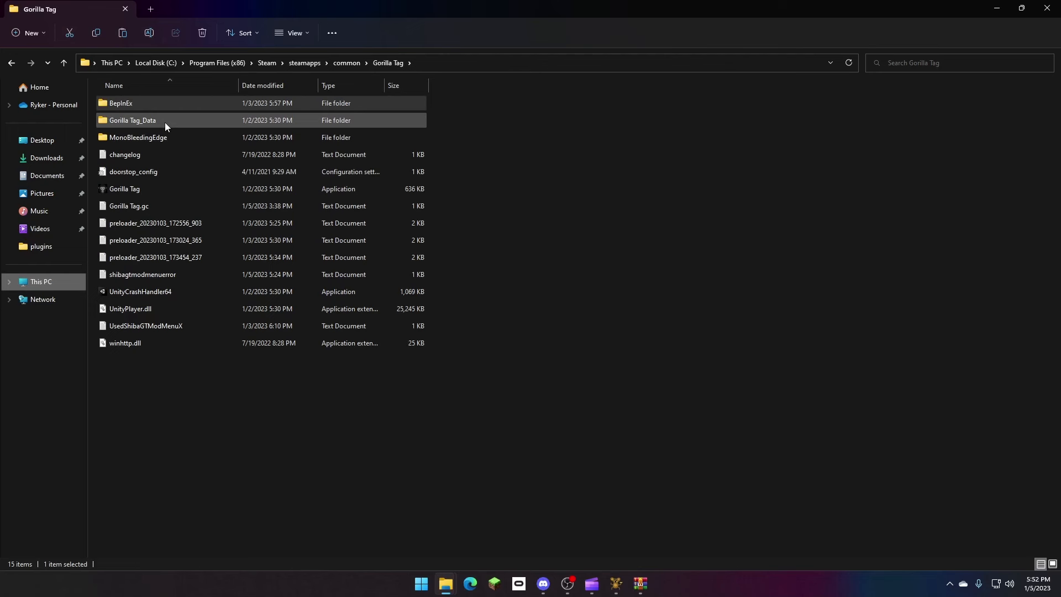
pyautogui.doubleClick(133, 119)
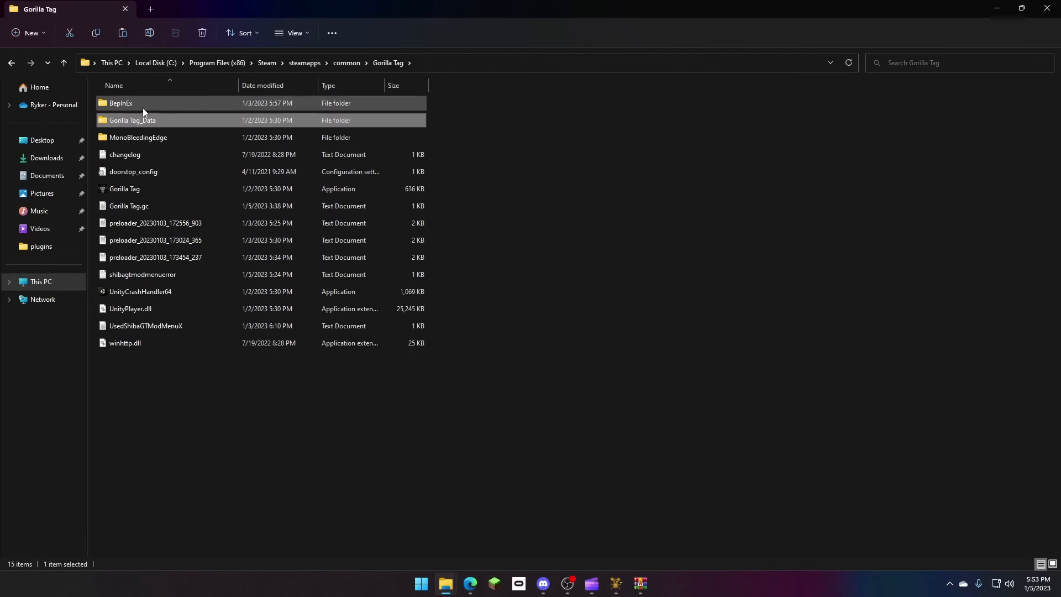
pyautogui.doubleClick(120, 103)
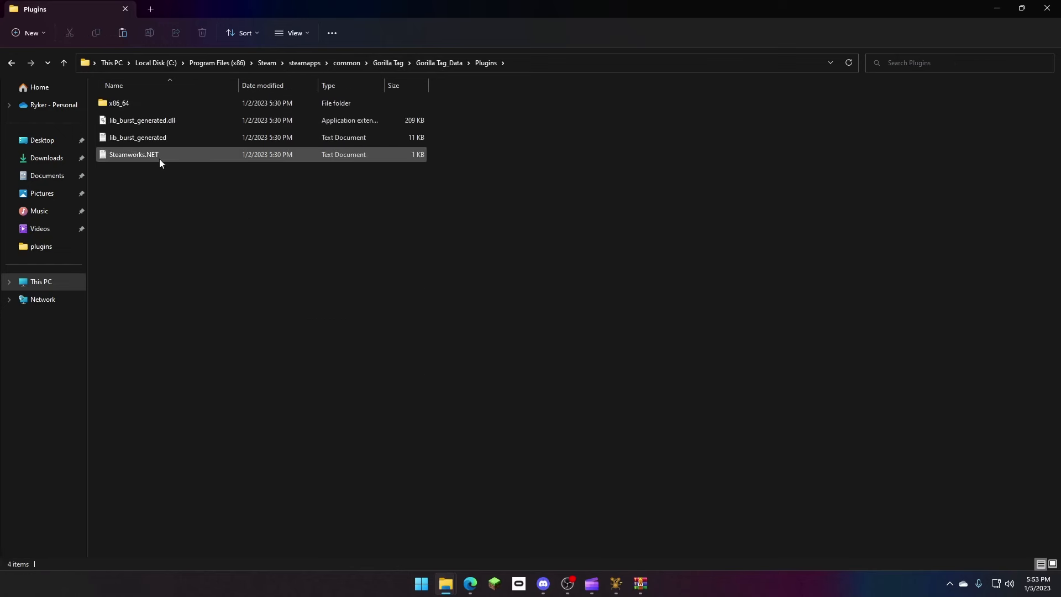
pyautogui.moveTo(232, 171)
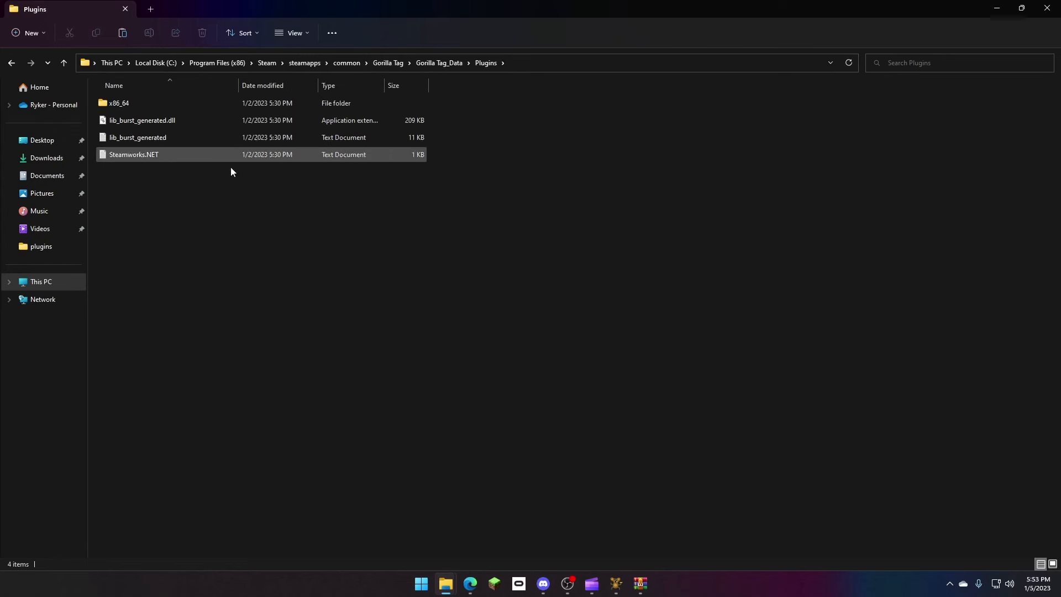